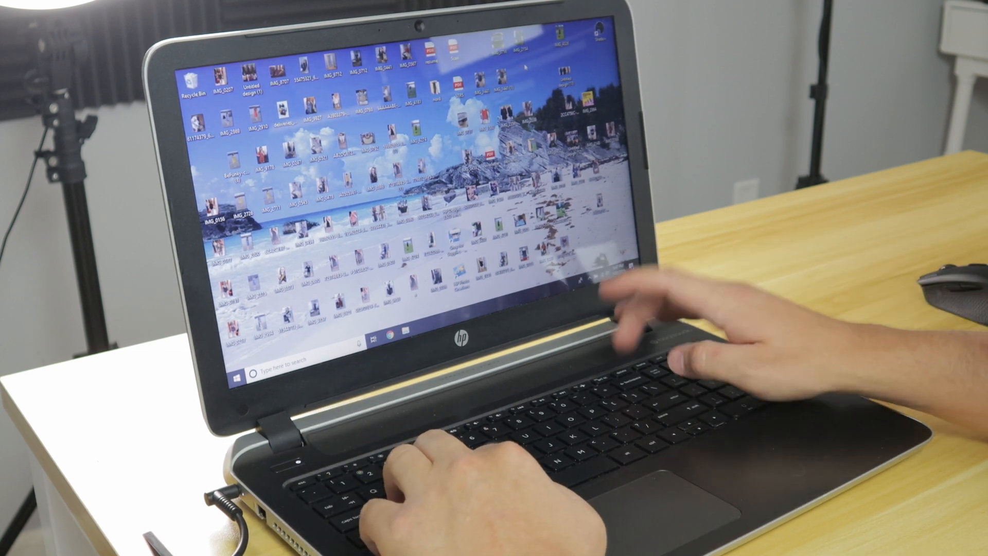
Show Task Manager's CPU performance graph split into one chart per logical processor.
key("ctrl+alt+delete")
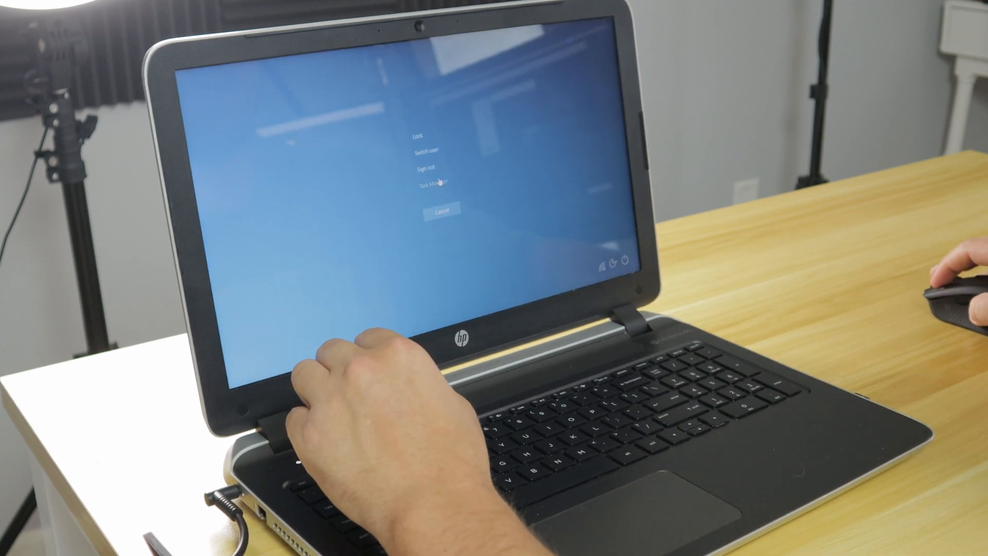
left_click(430, 183)
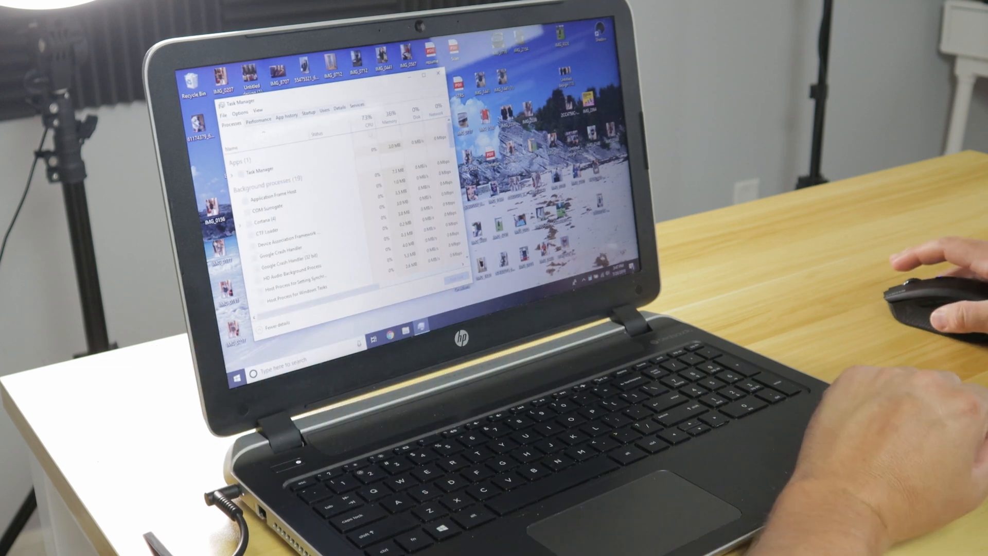
left_click(261, 117)
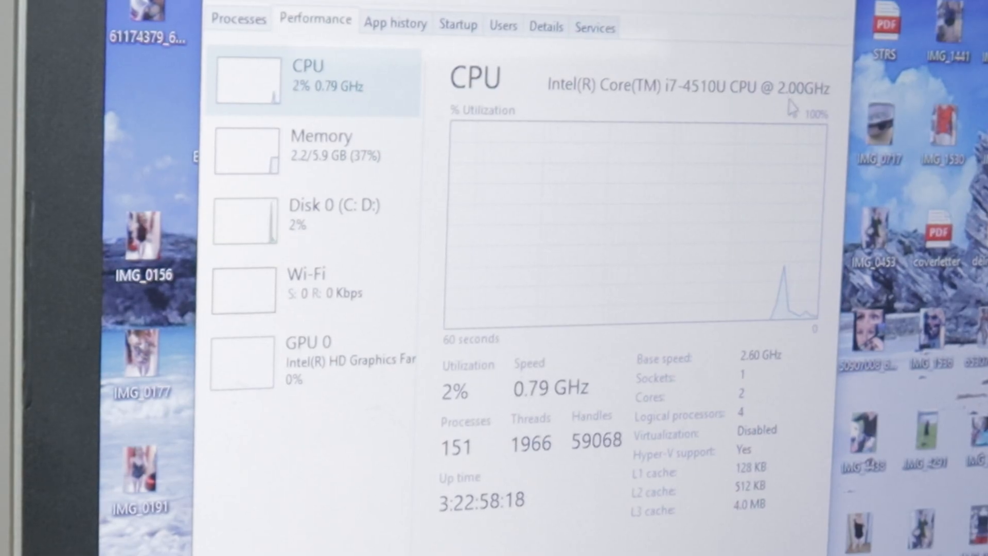
right_click(630, 221)
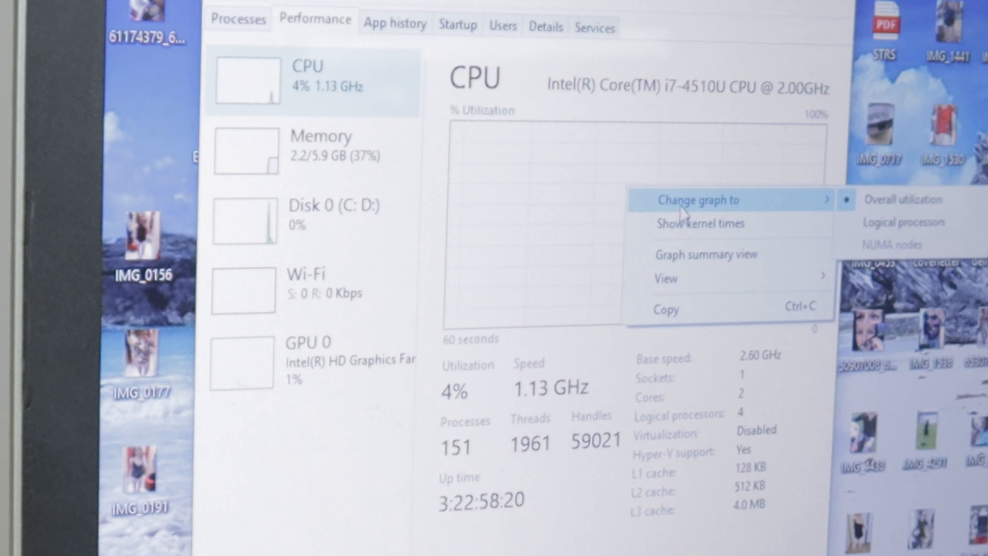
left_click(905, 222)
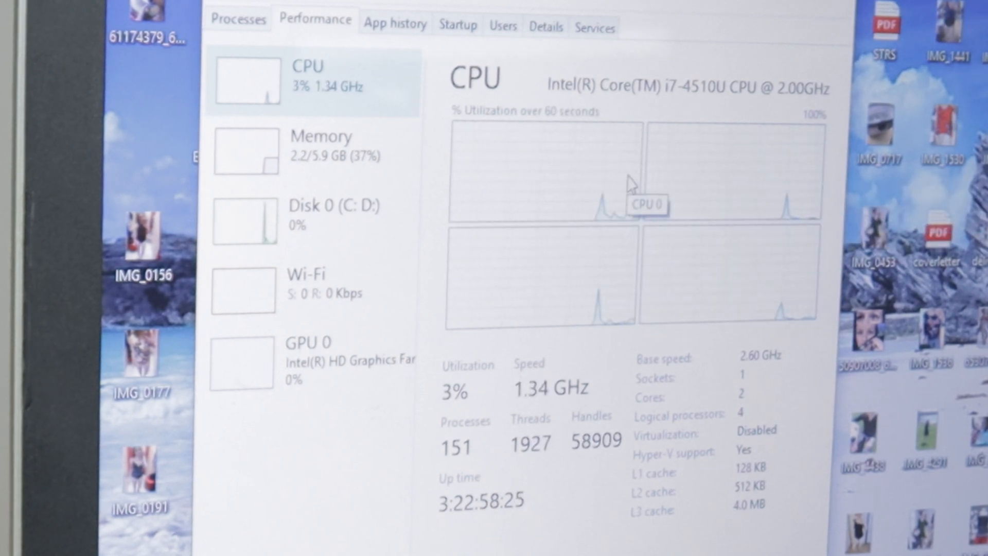
Switch the Performance view to GPU 0 to review the integrated GPU's usage charts.
left_click(321, 145)
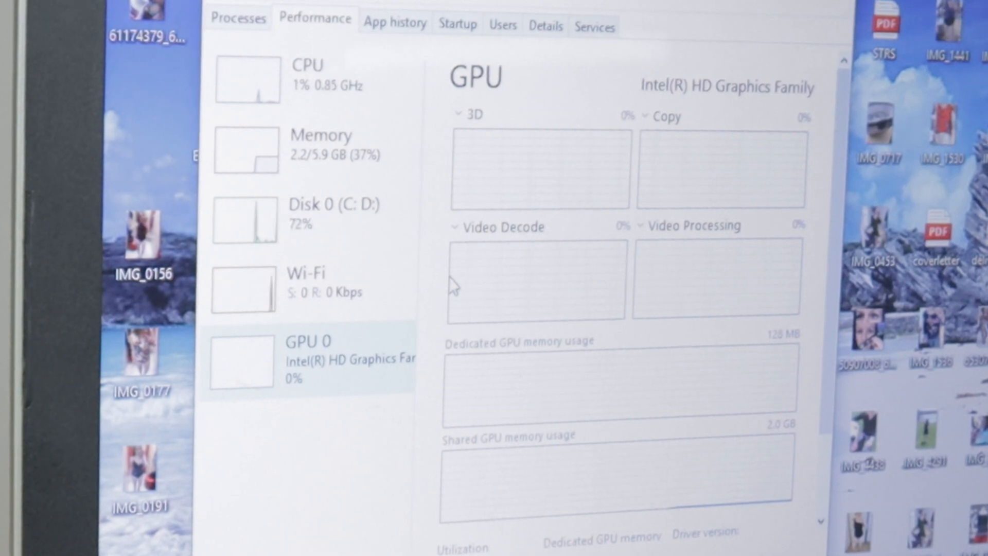
mouse_move(384, 288)
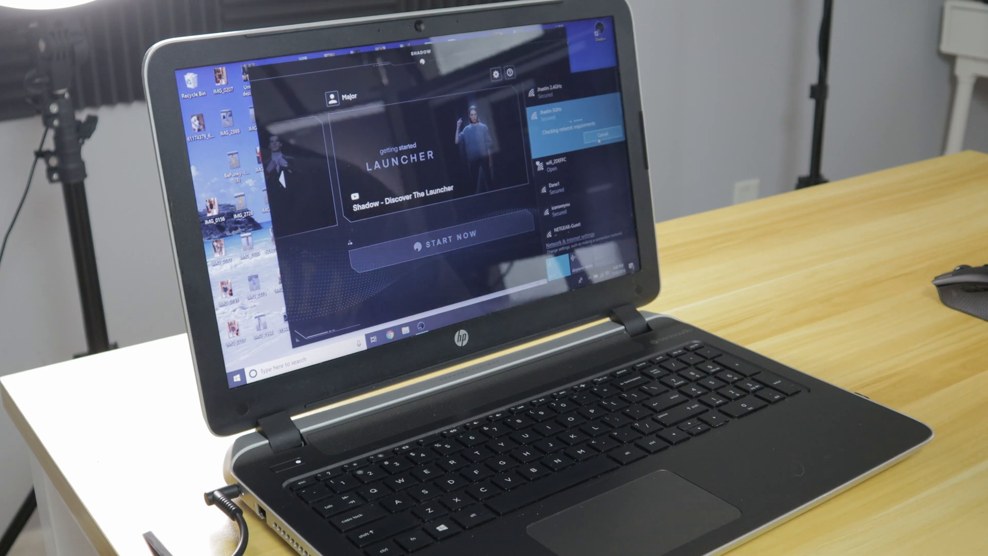
Dismiss the Wi-Fi list and start the Shadow cloud PC session with START NOW.
left_click(448, 238)
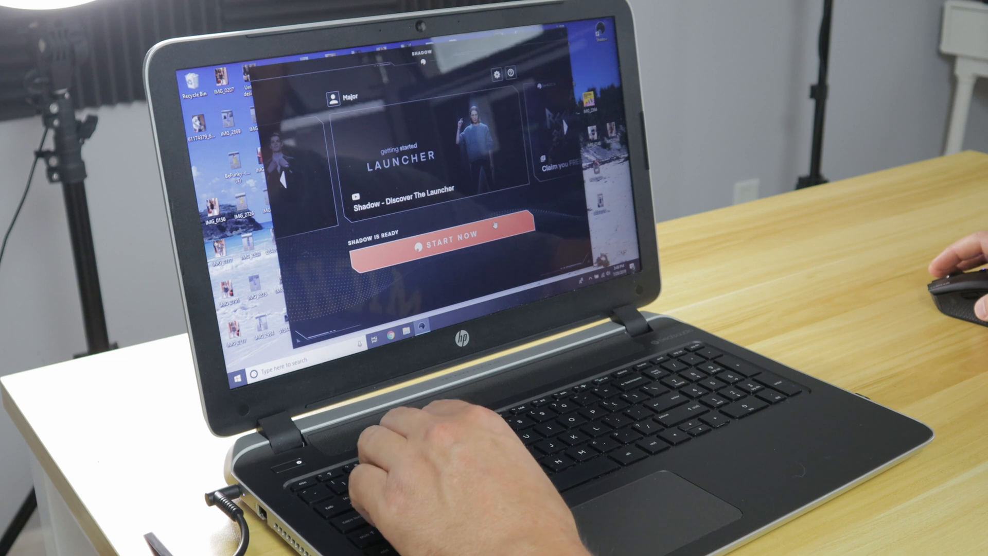
left_click(449, 243)
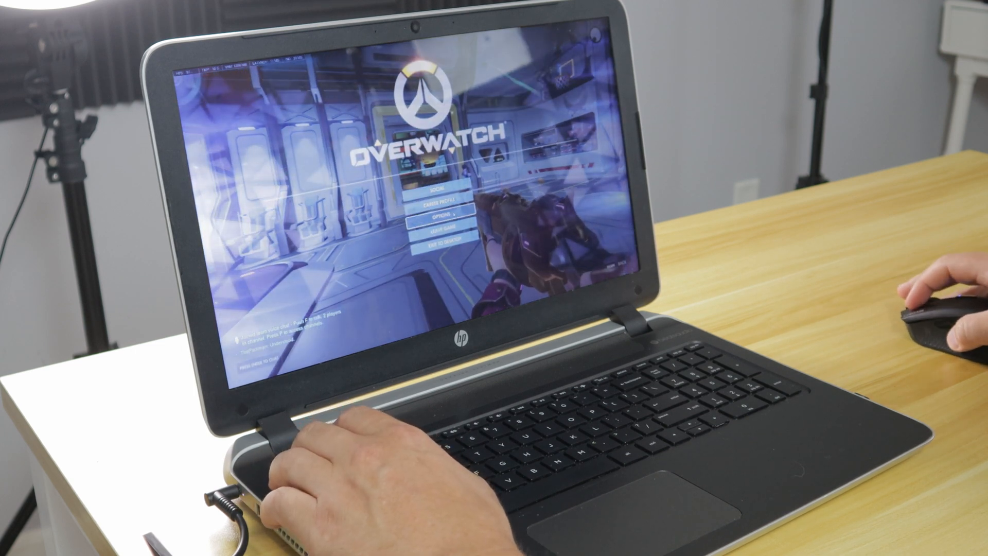
Bring up Overwatch's Video options with the Resolution dropdown expanded.
left_click(437, 218)
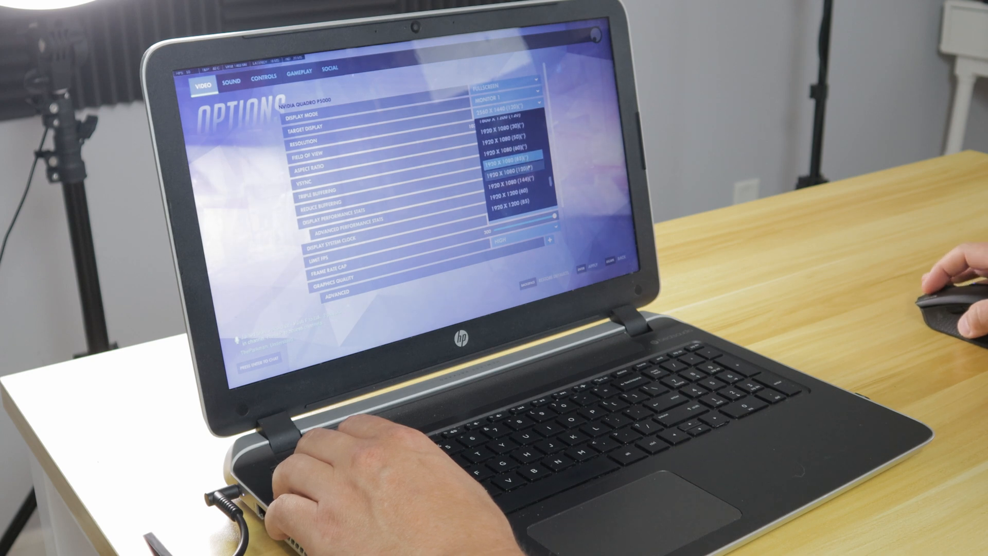
left_click(507, 162)
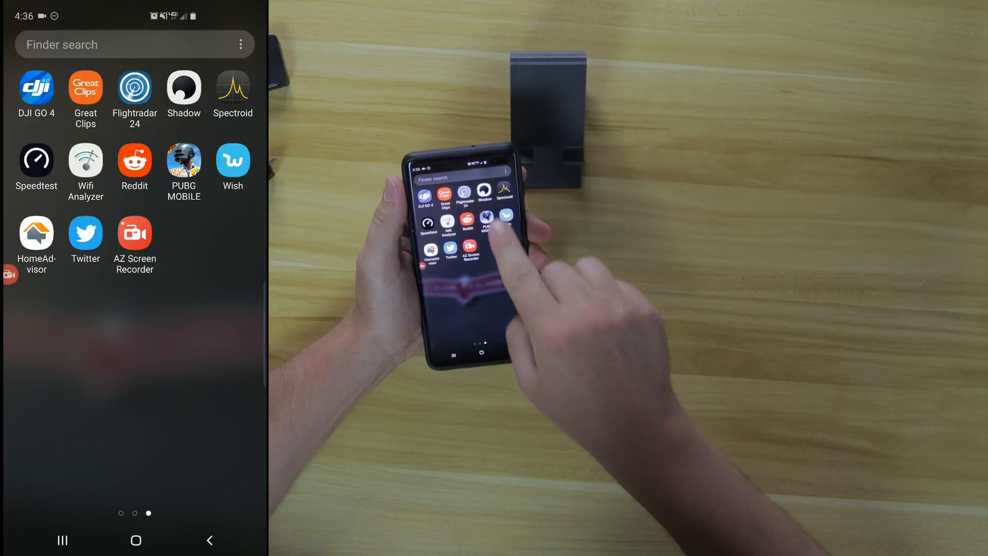
left_click(184, 87)
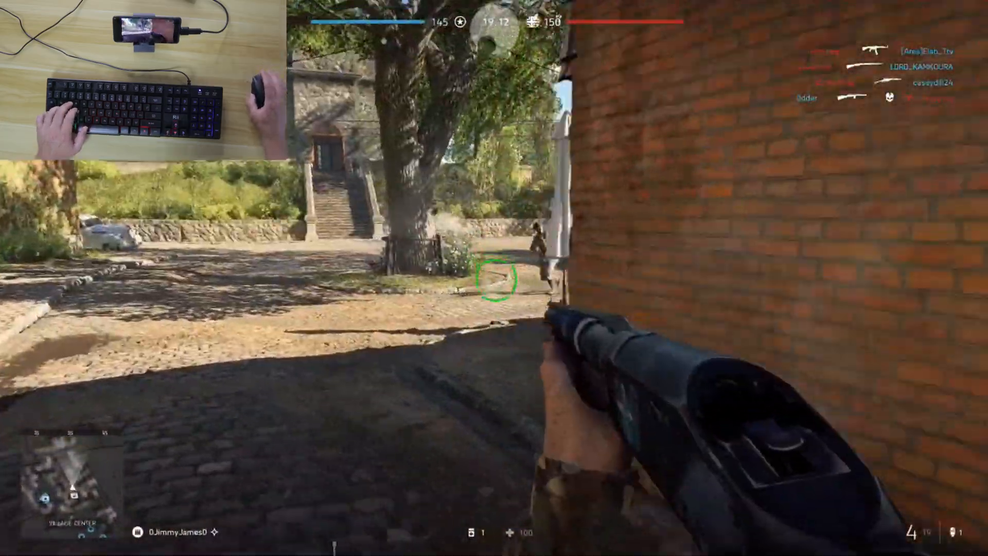
Shoot the enemies near the tree, crossing the street, and crouching beside the wall.
left_click(494, 278)
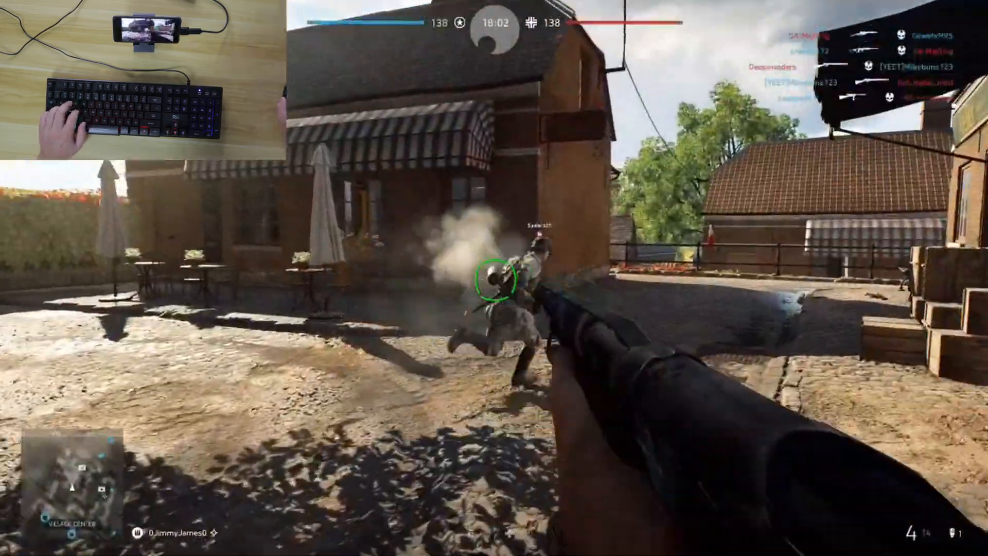
left_click(494, 278)
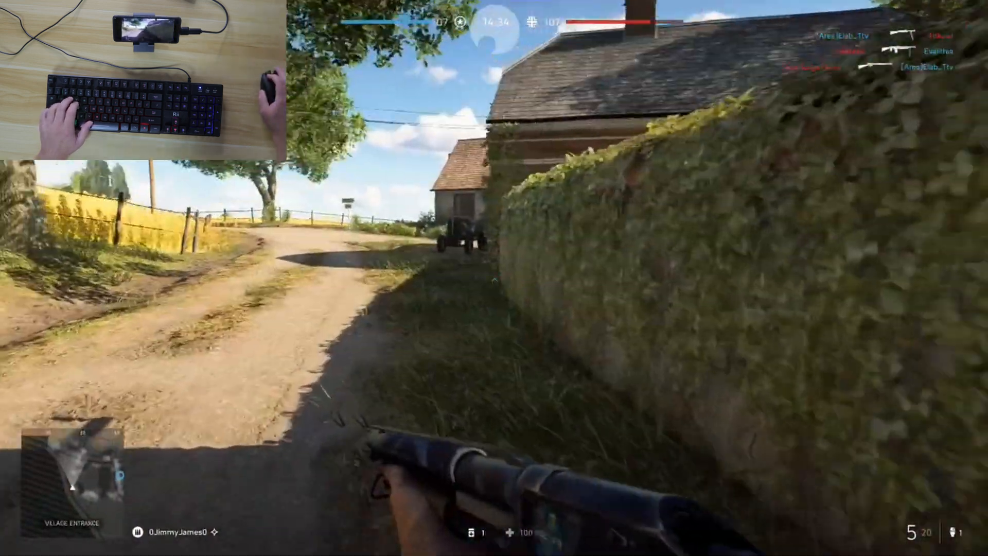
mouse_move(494, 278)
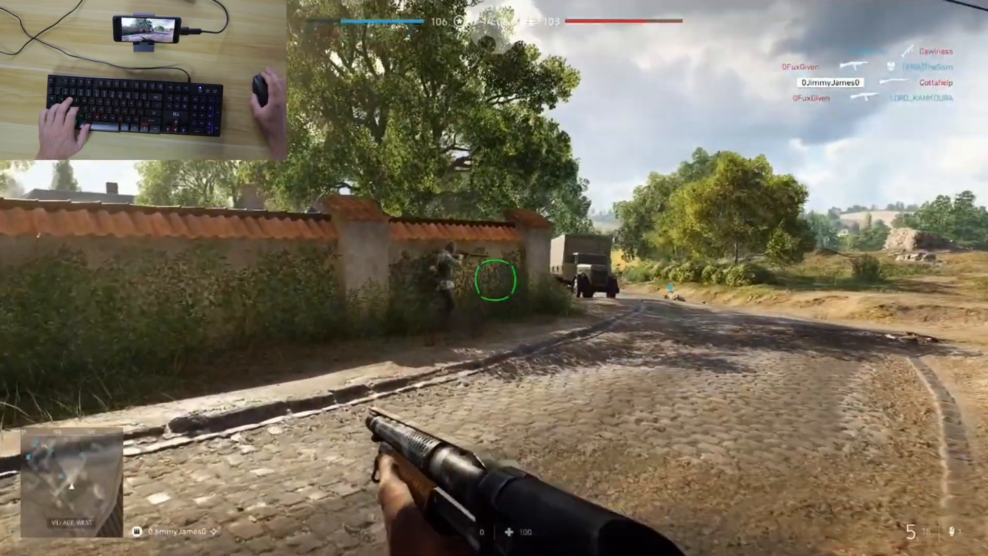
left_click(495, 278)
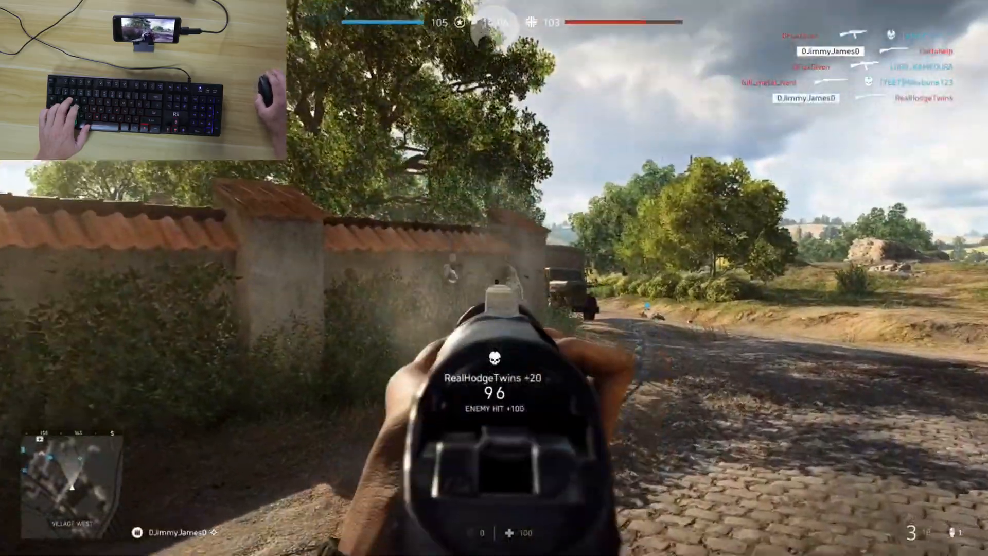